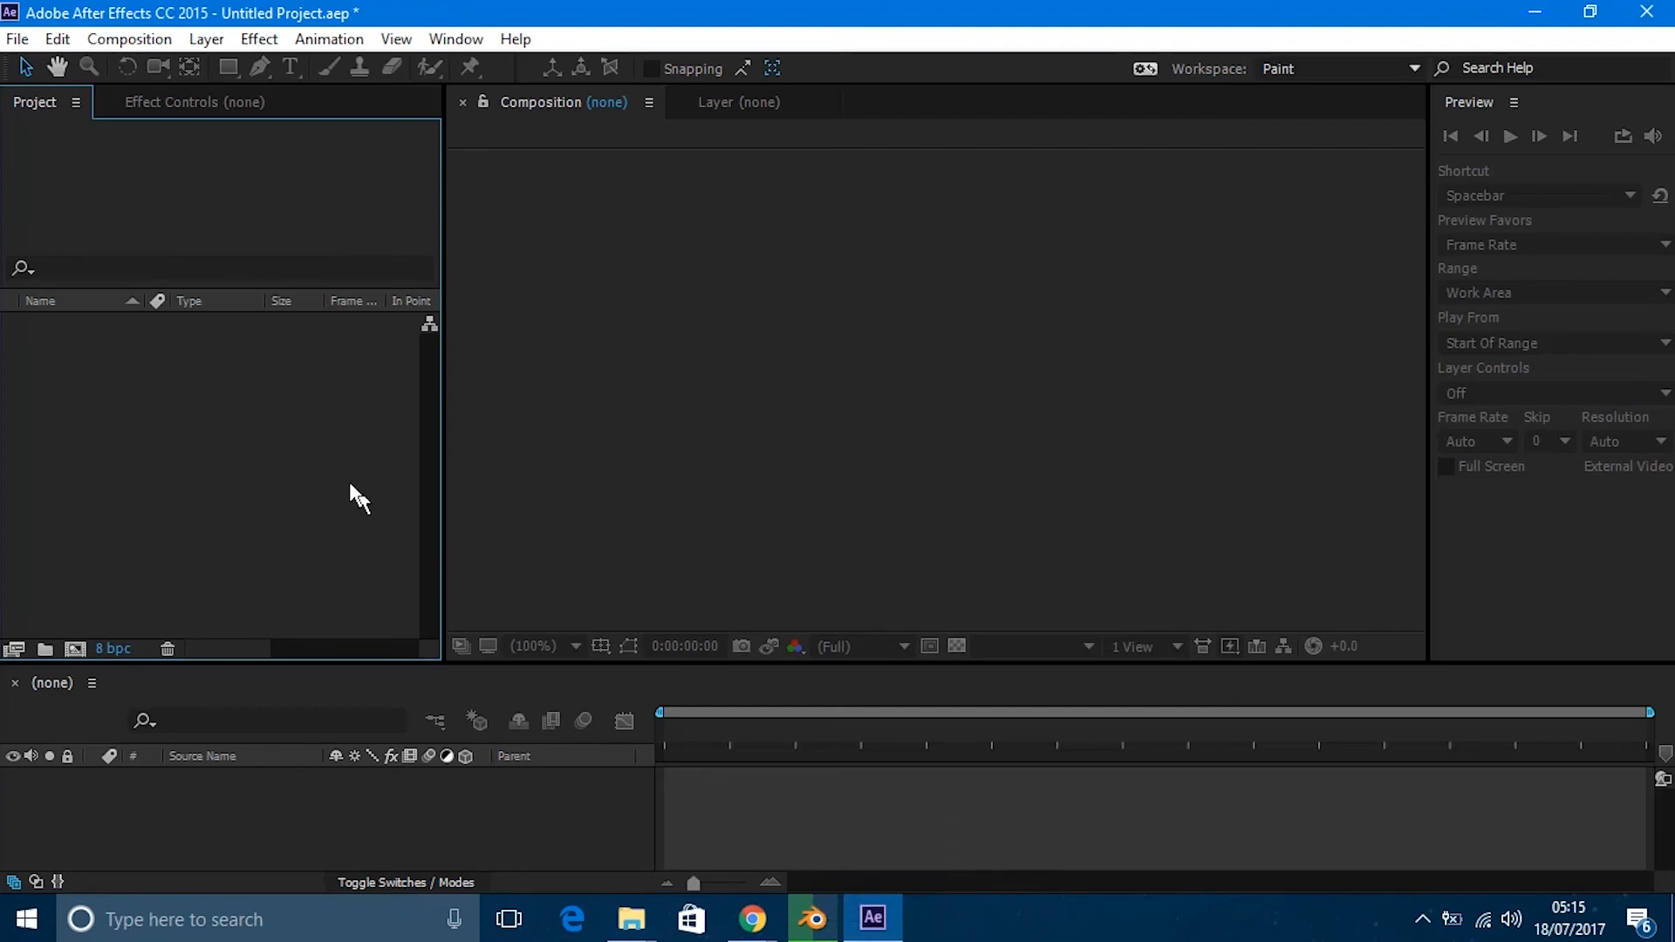
mouse_move(353, 484)
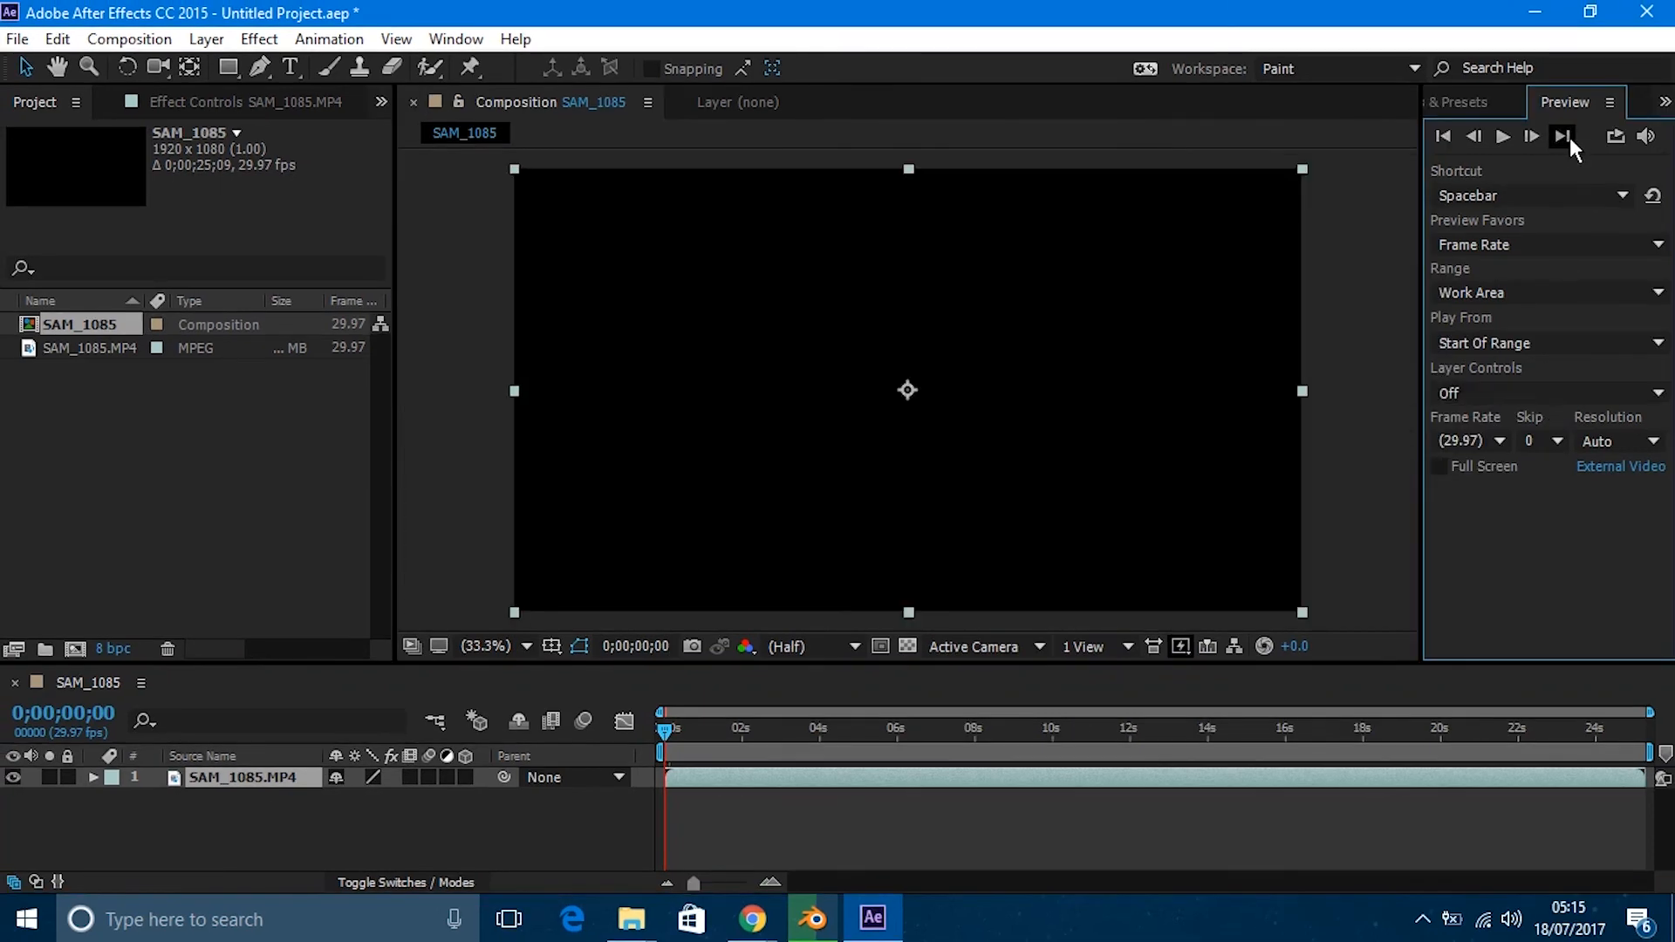
Apply the Echo effect from Effects & Presets to the SAM_1085 footage layer
left_click(1473, 102)
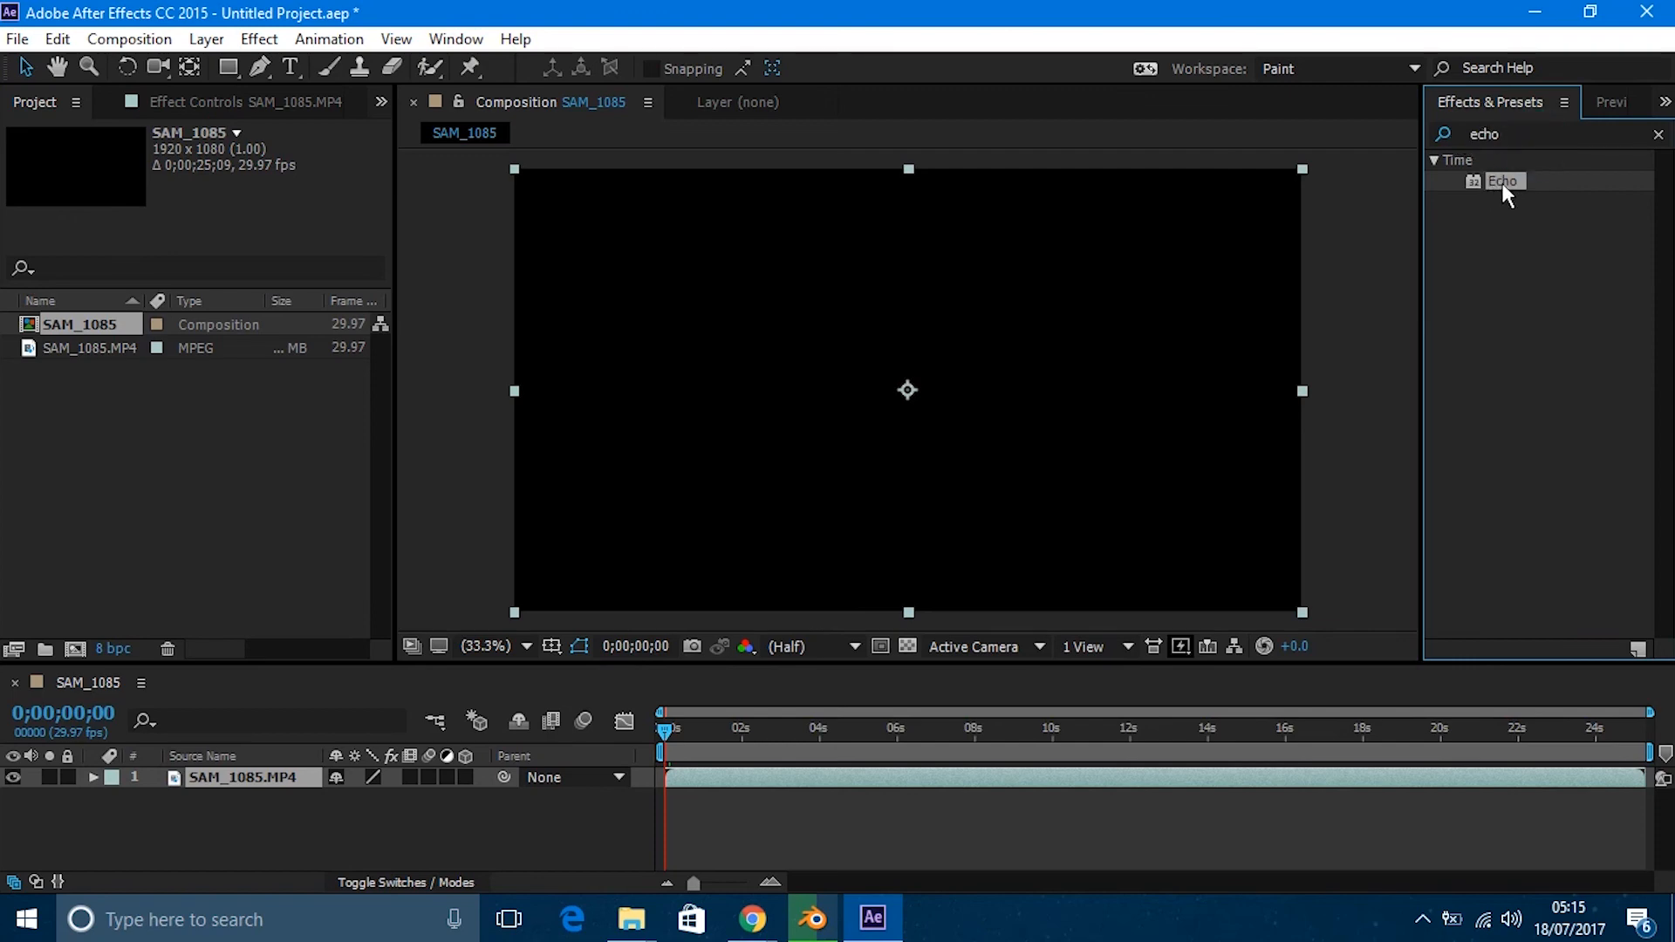
double_click(1503, 180)
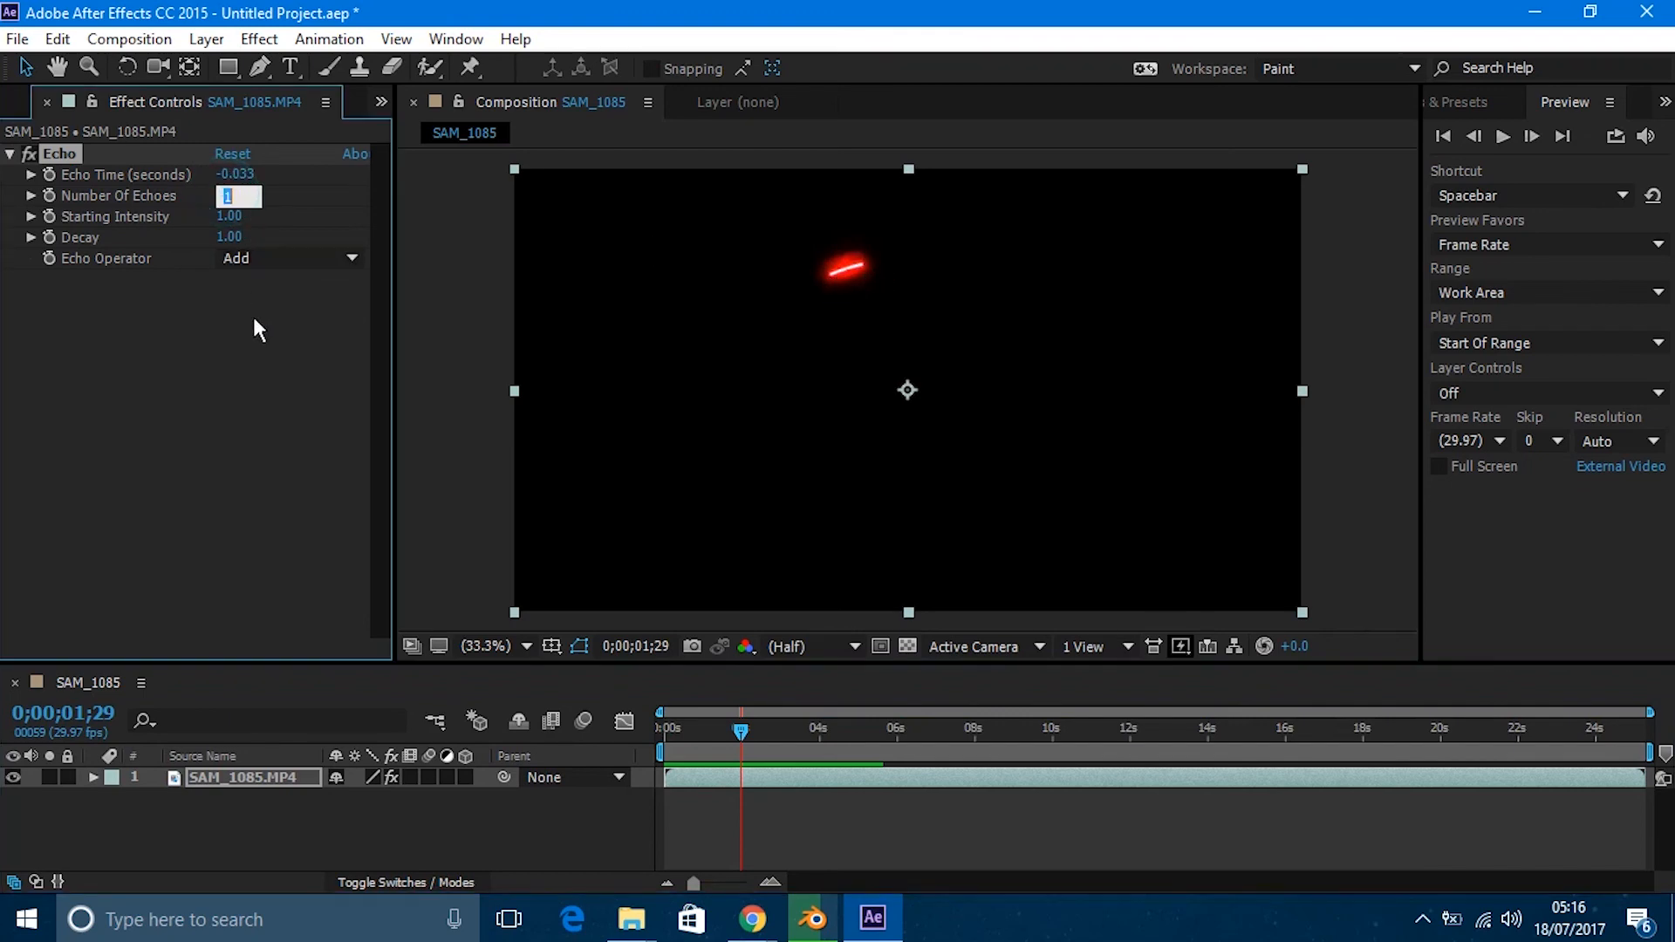
mouse_move(145, 370)
type("3")
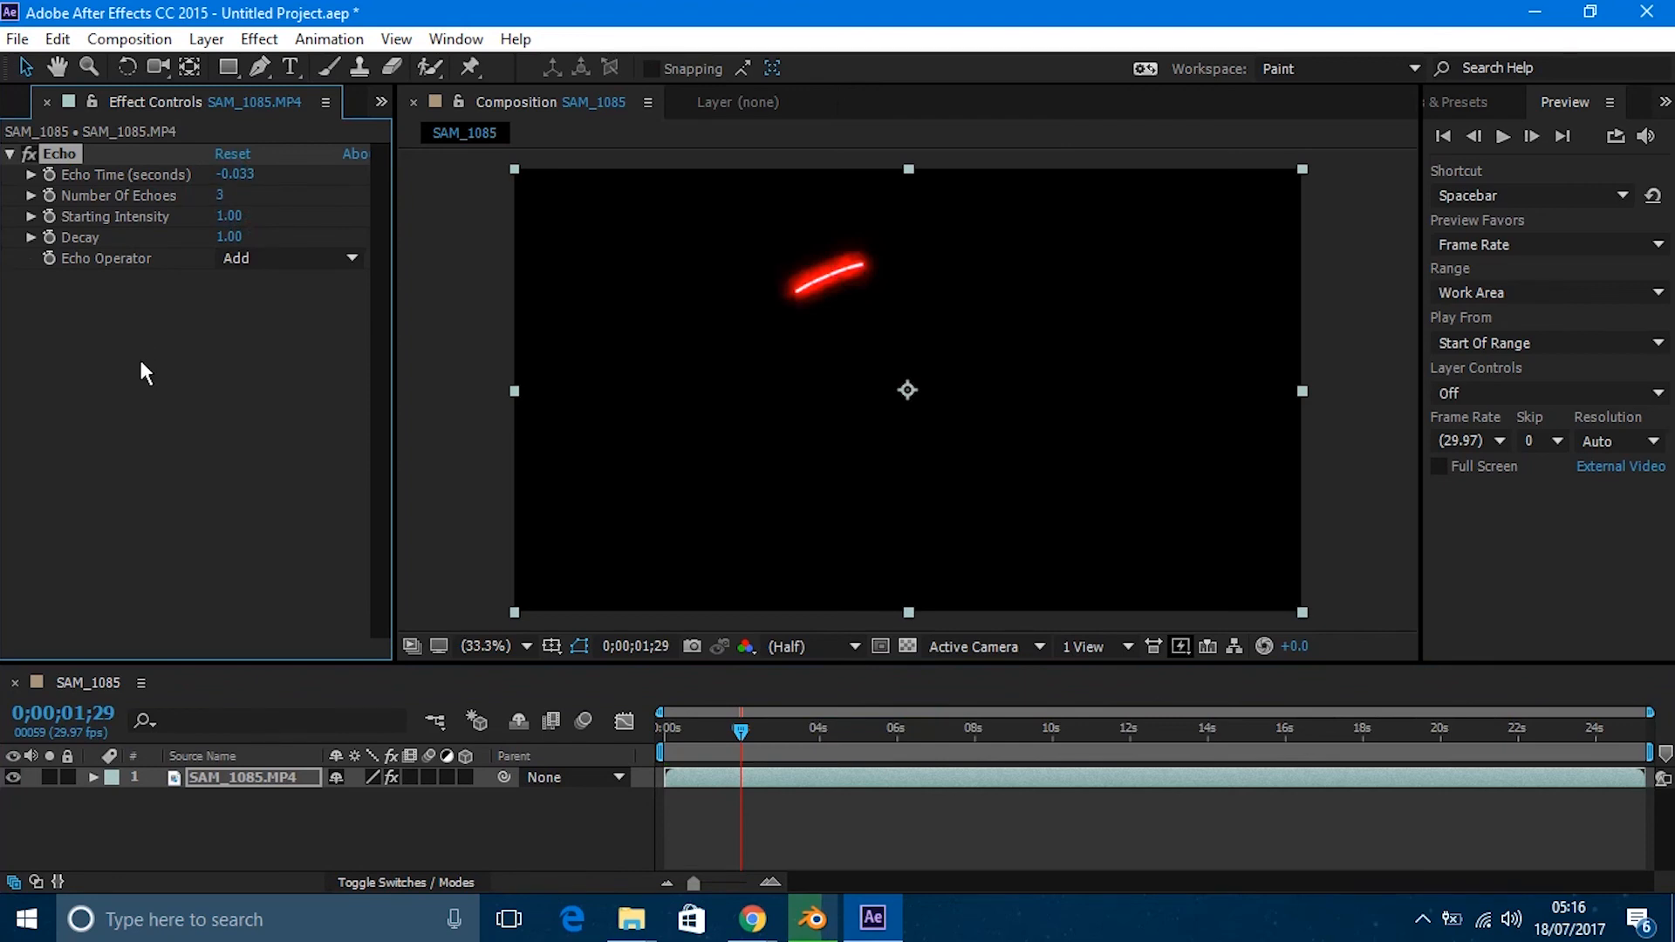
mouse_move(428, 403)
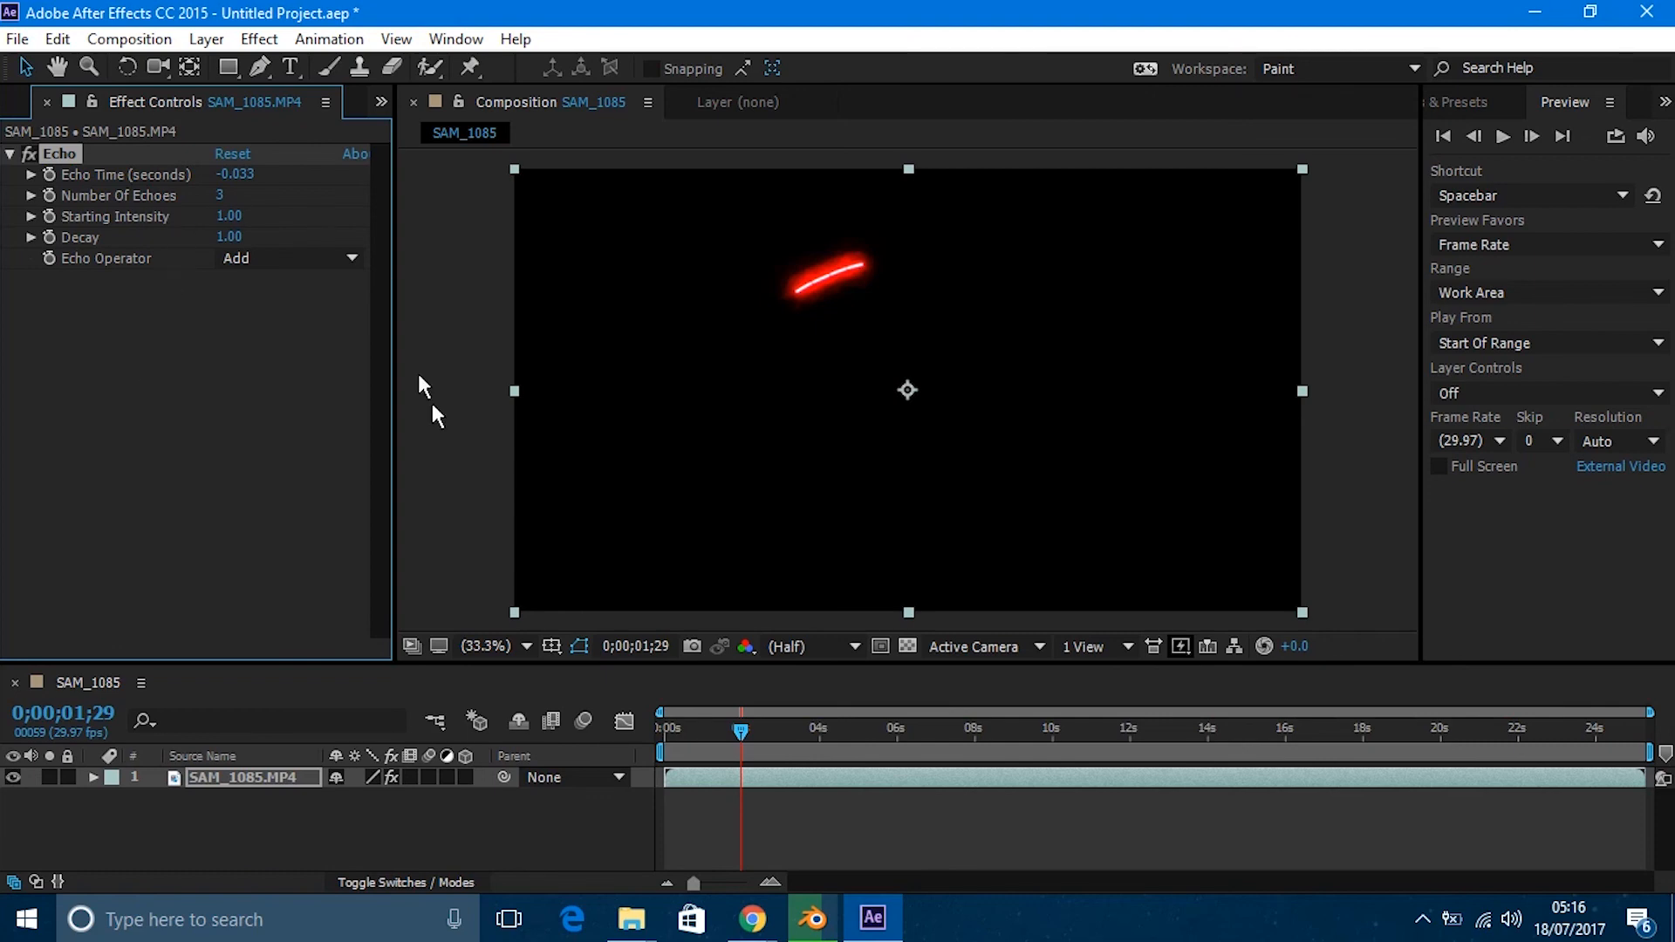
mouse_move(225, 211)
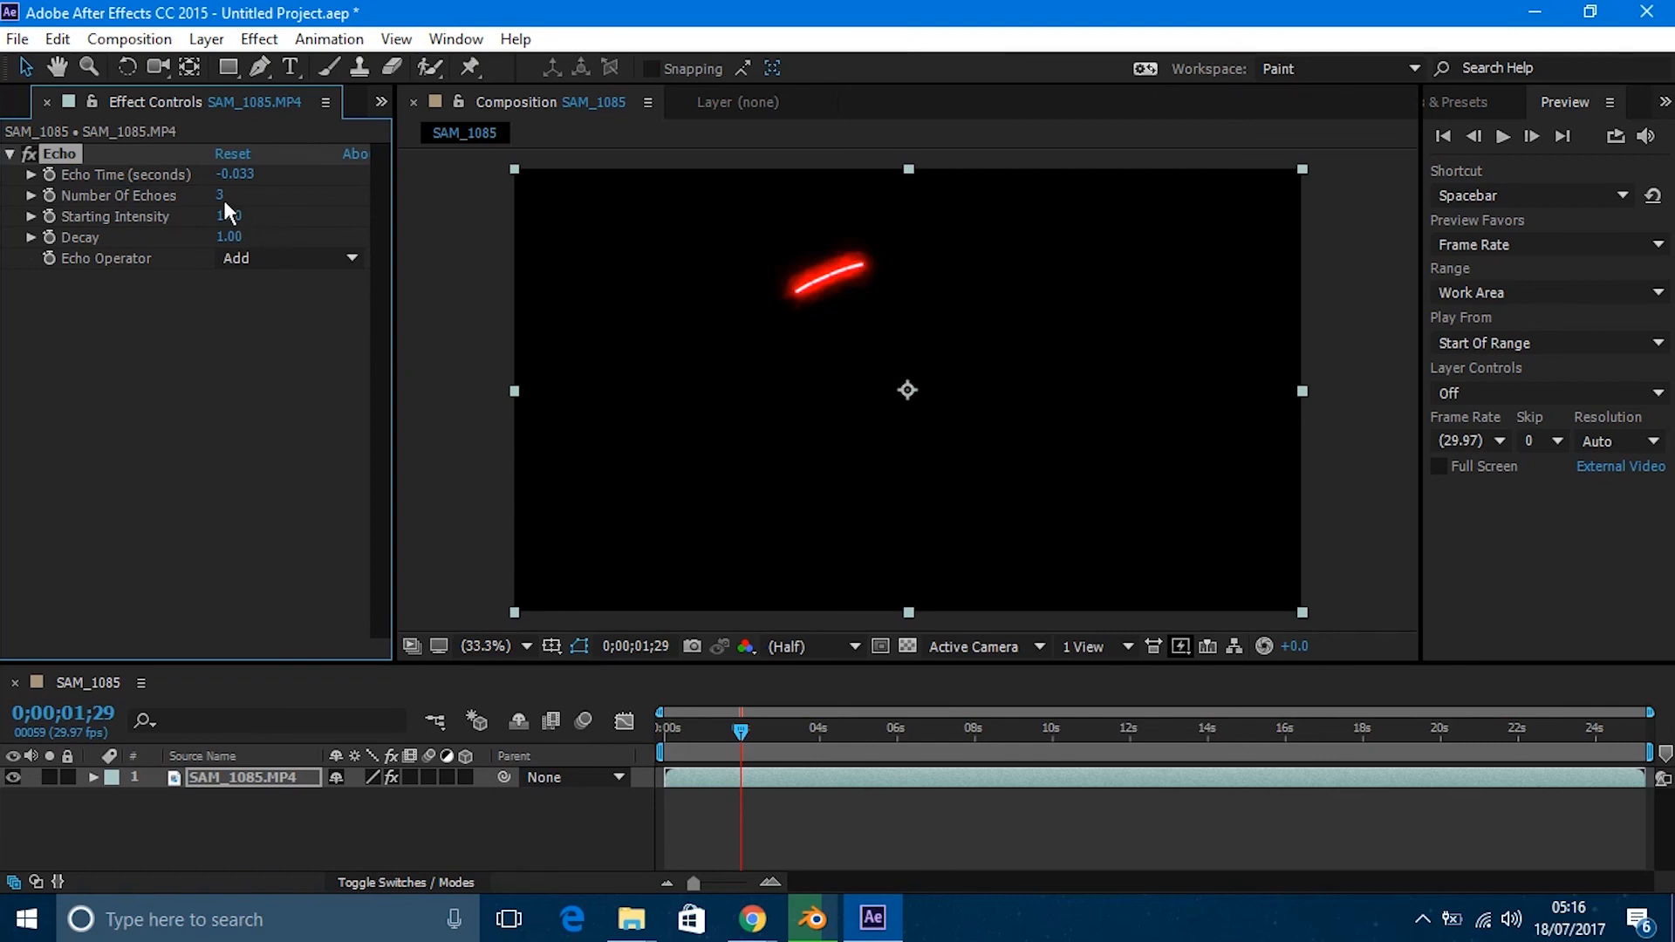
Raise Number Of Echoes to 10, then re-edit it toward 20 for a longer trail
double_click(220, 196)
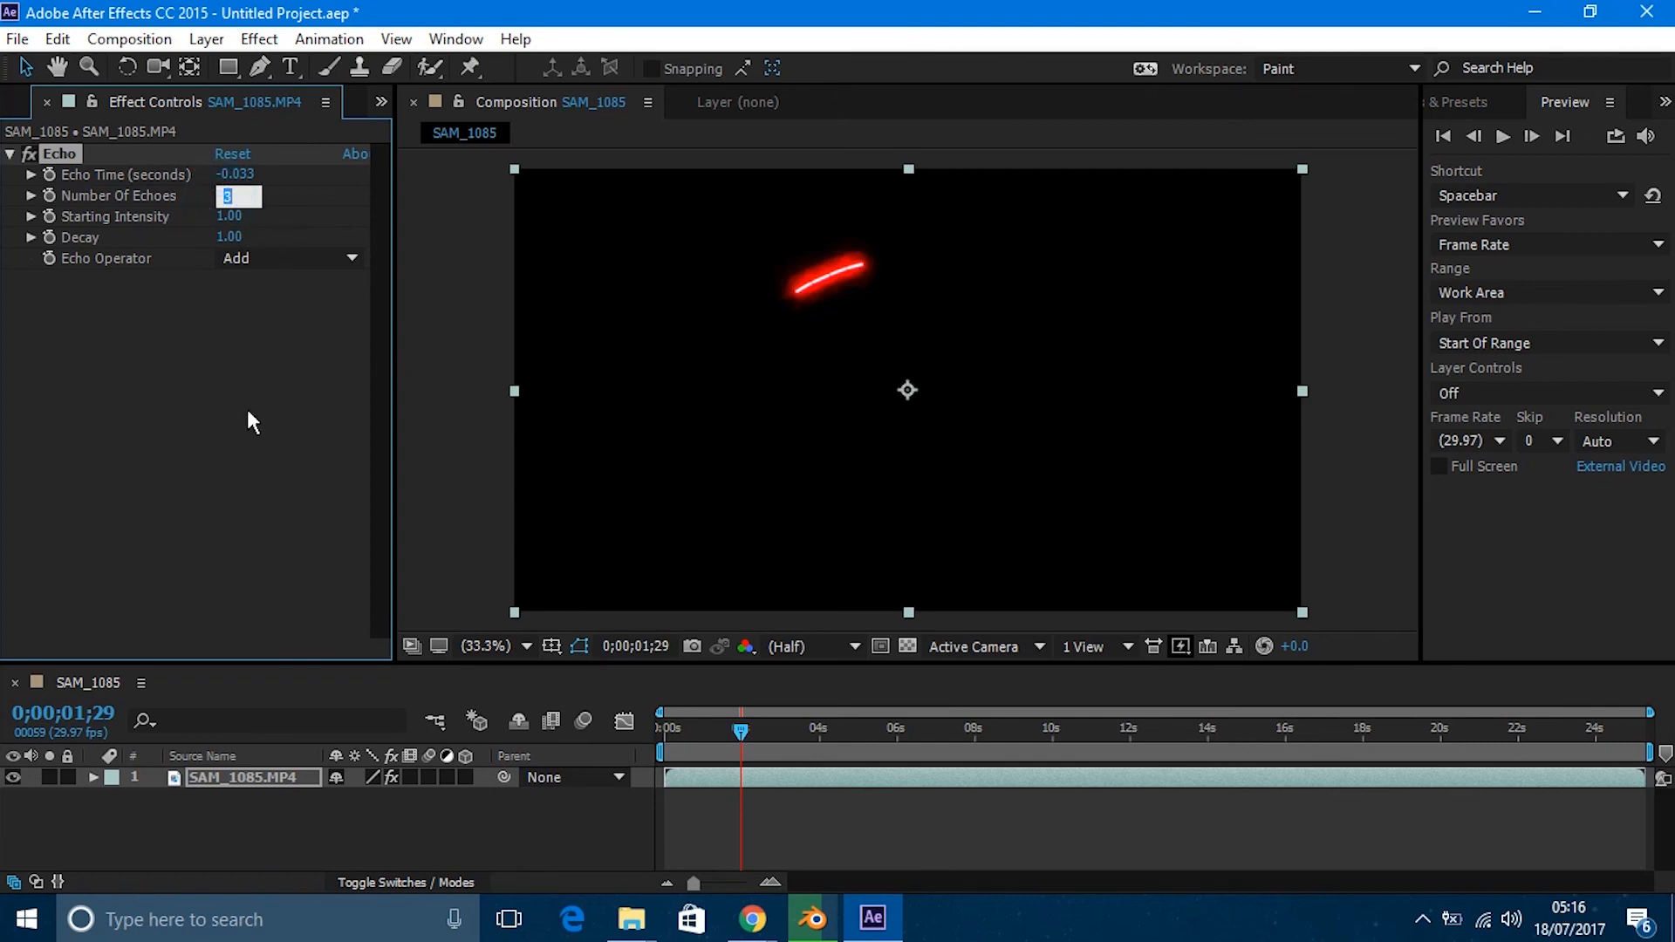
type("10")
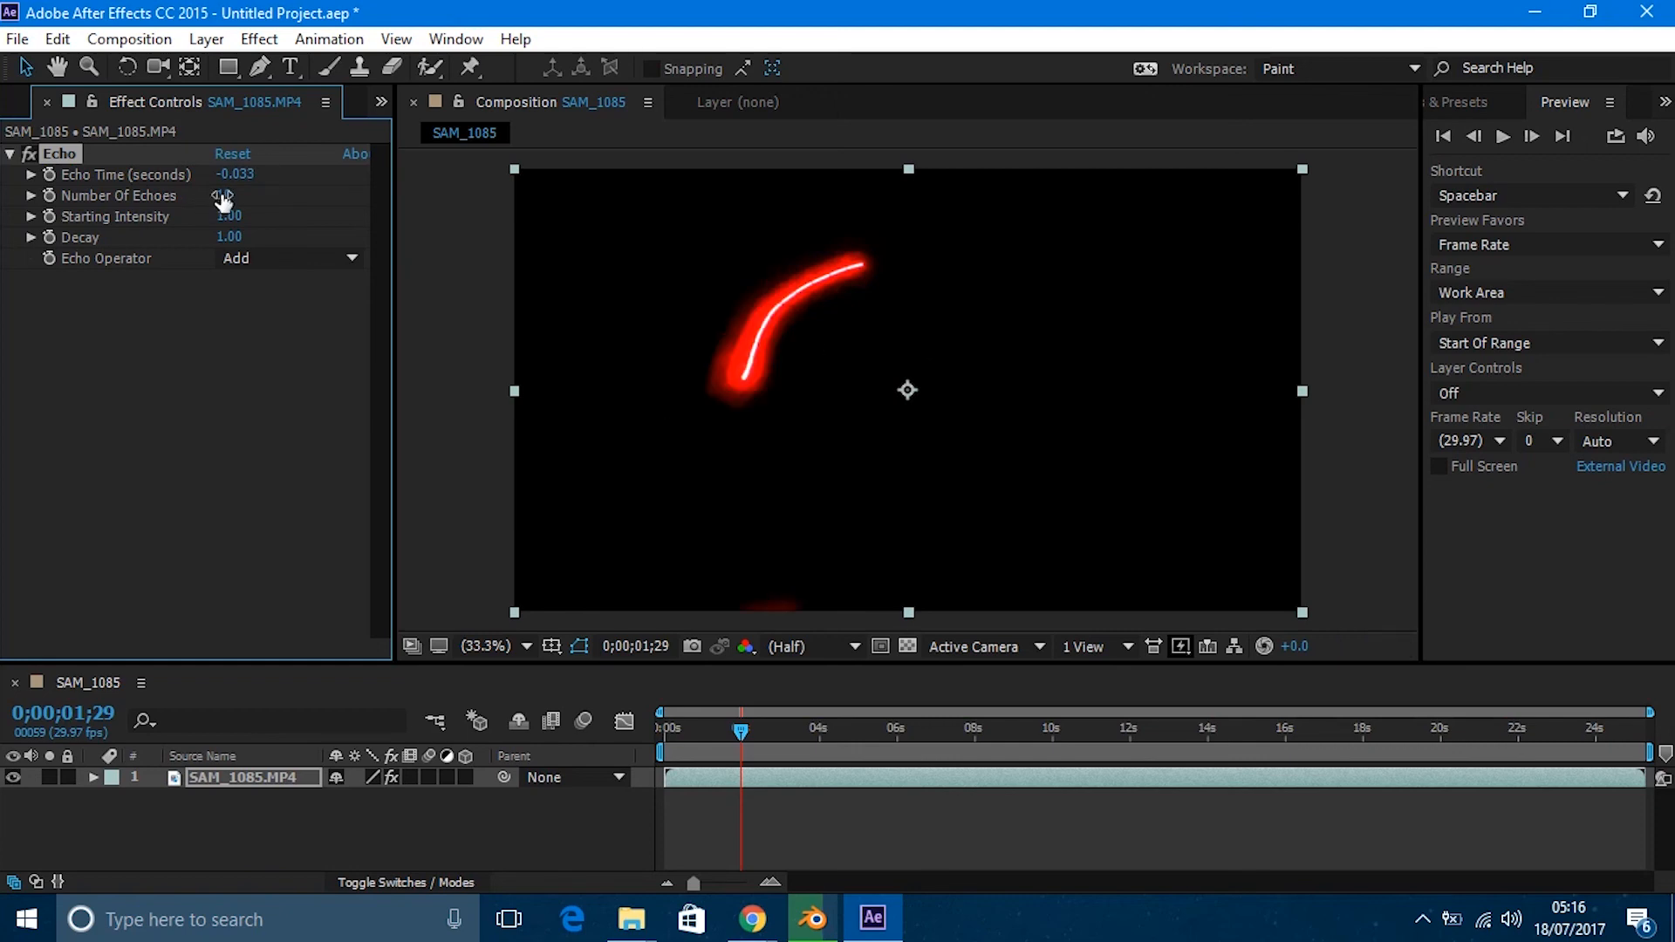
double_click(227, 195)
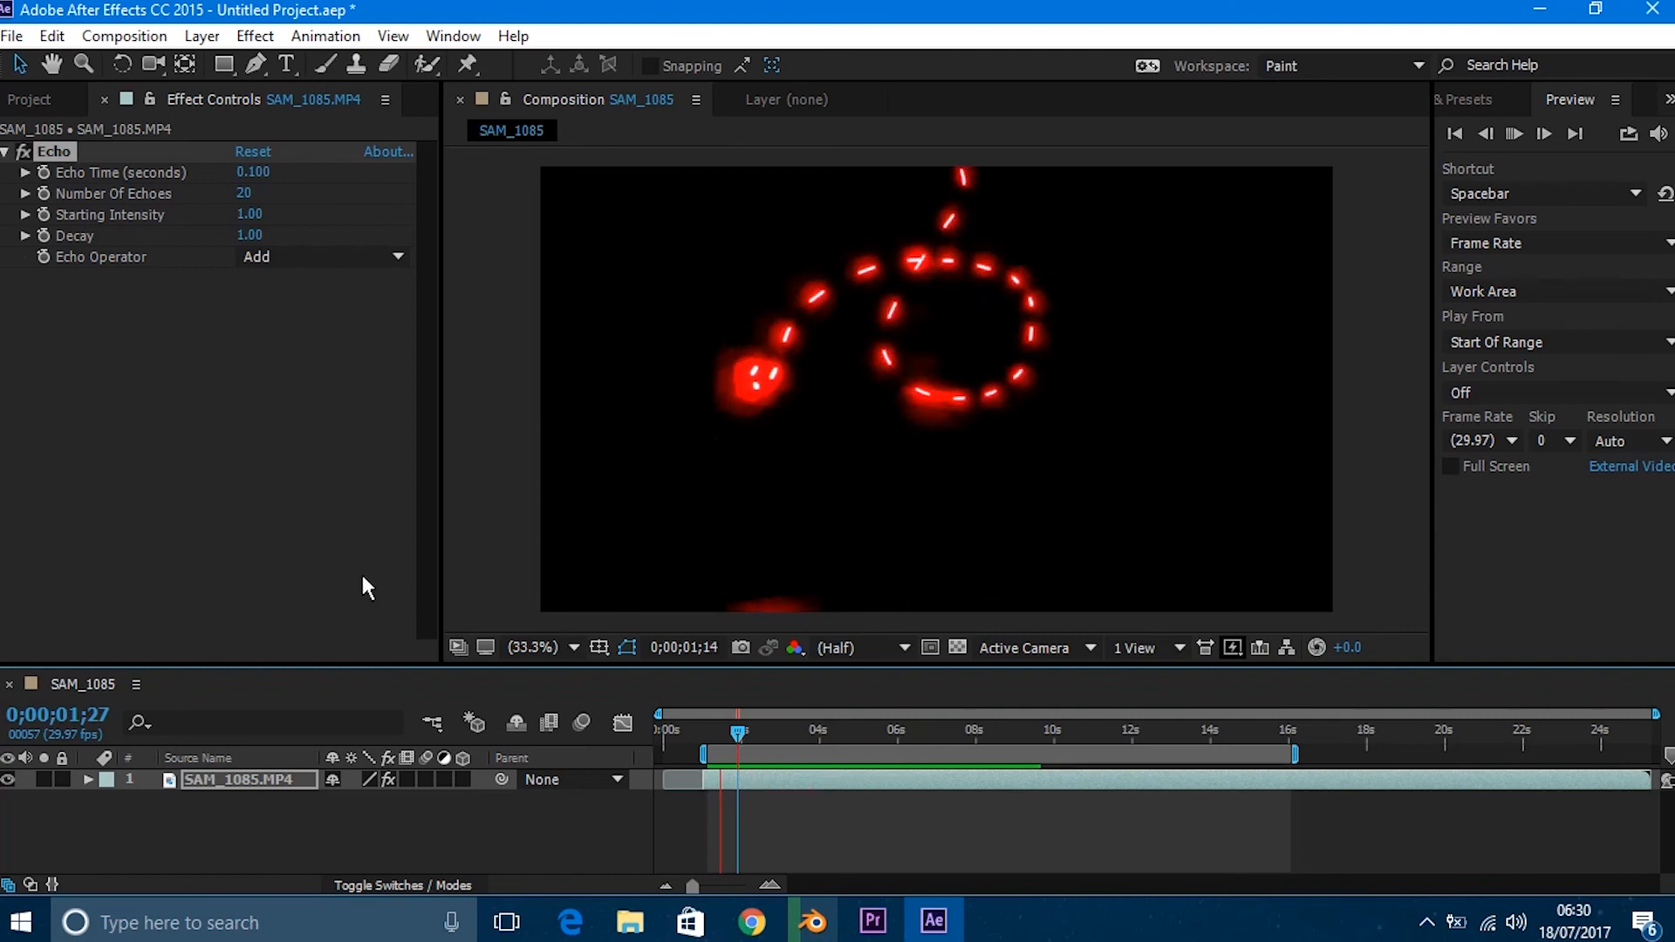
Set Echo Time (seconds) to 0.2 so the trail becomes widely spaced dashes
double_click(253, 173)
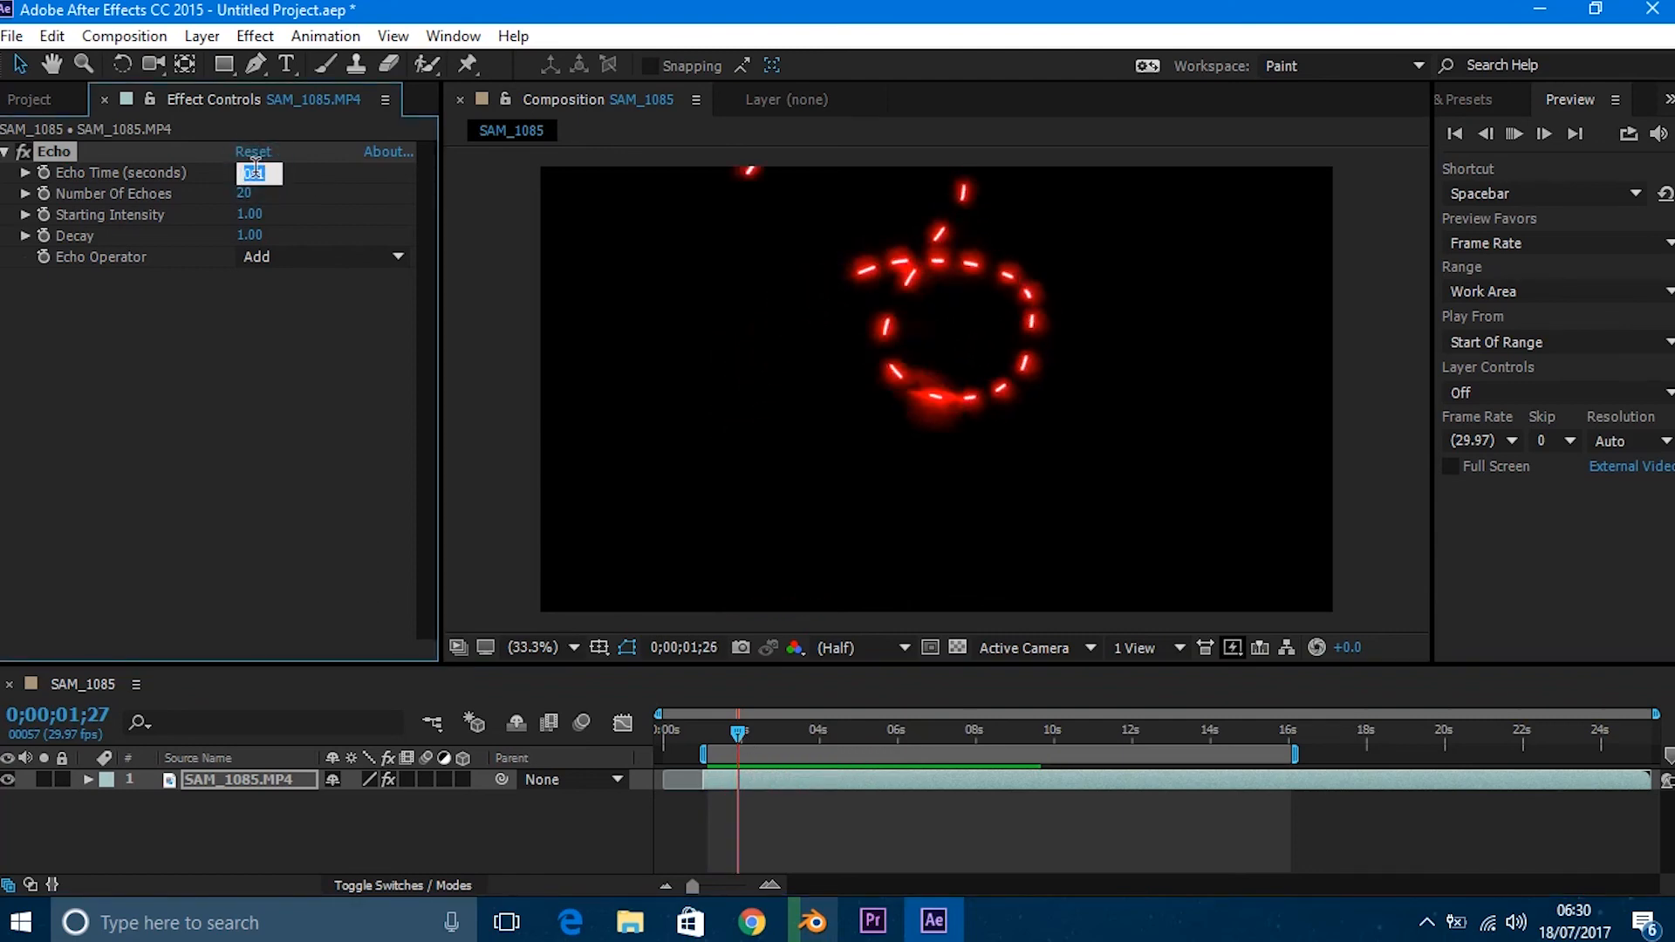
left_click(749, 730)
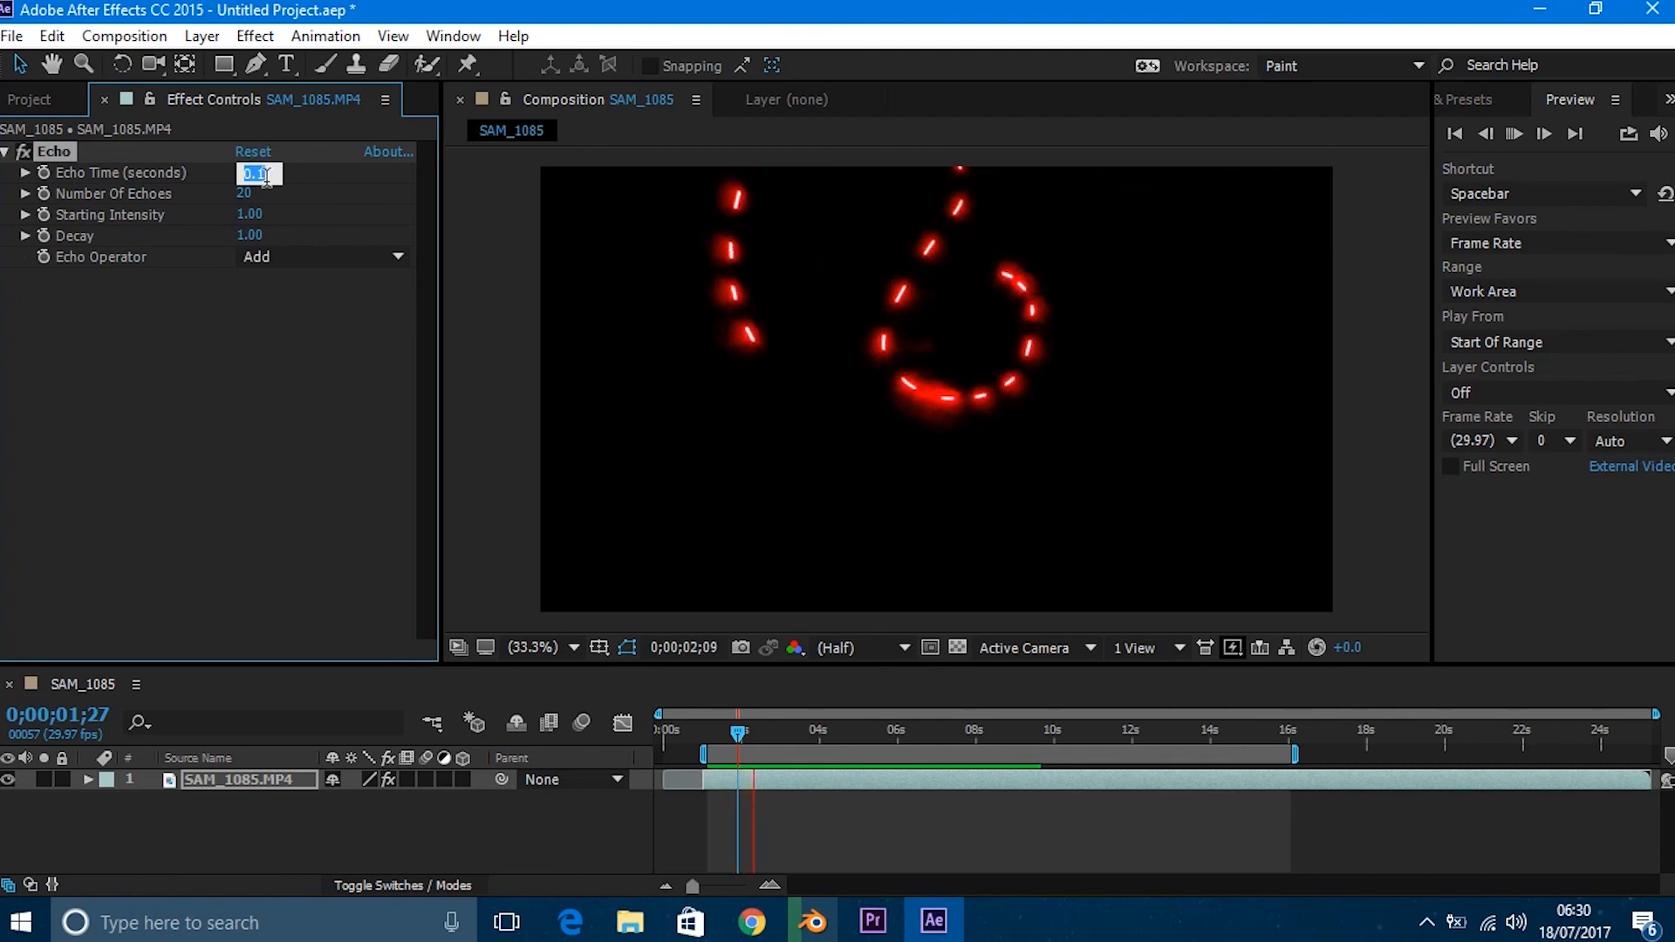
type("0.2")
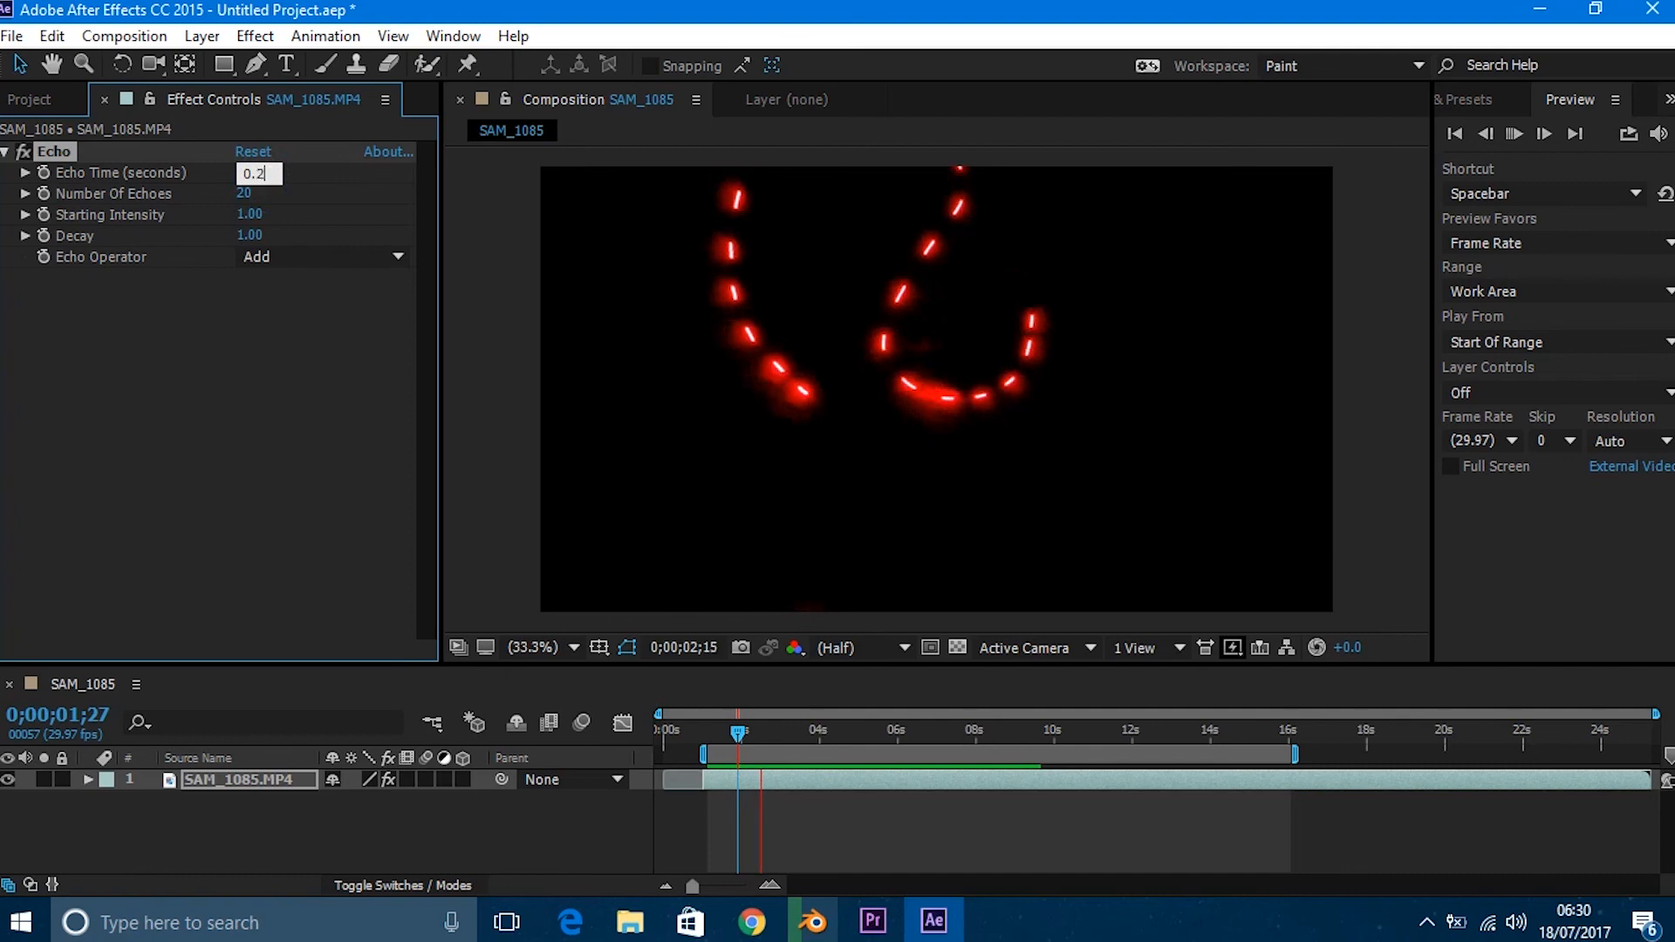